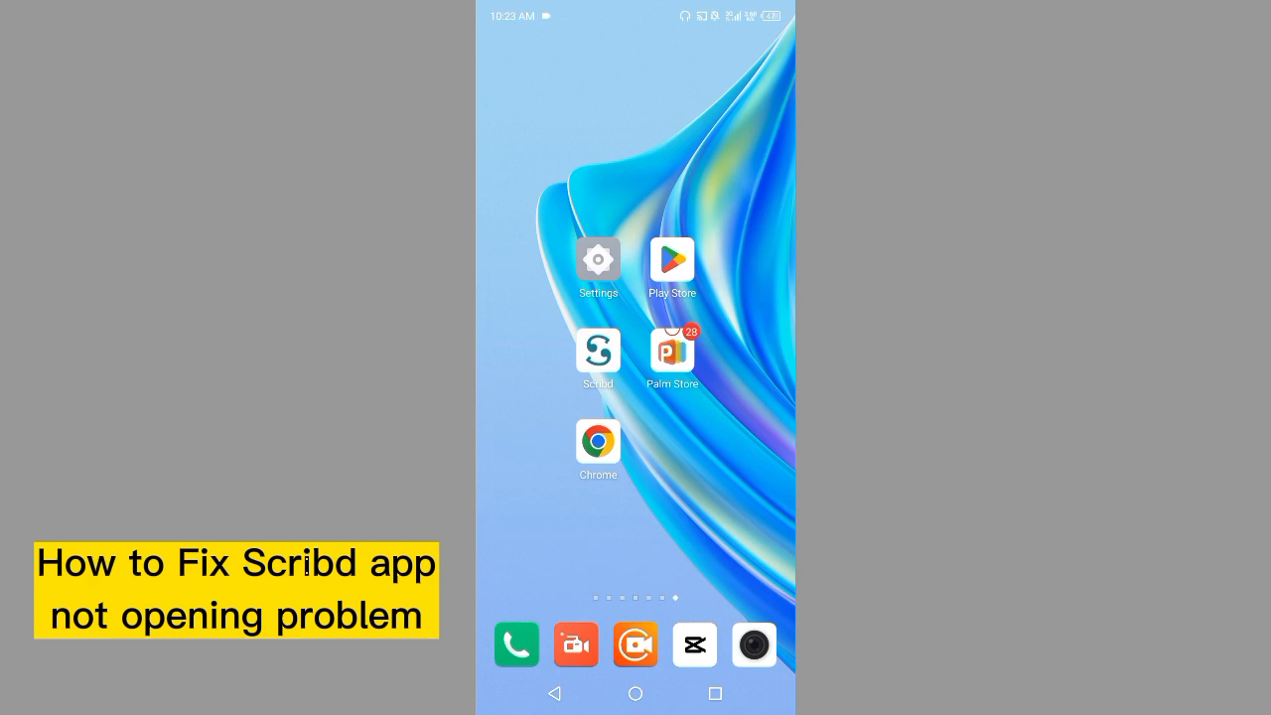
Step: Search the Play Store for 'scribd' from recent searches to check for updates
click(671, 260)
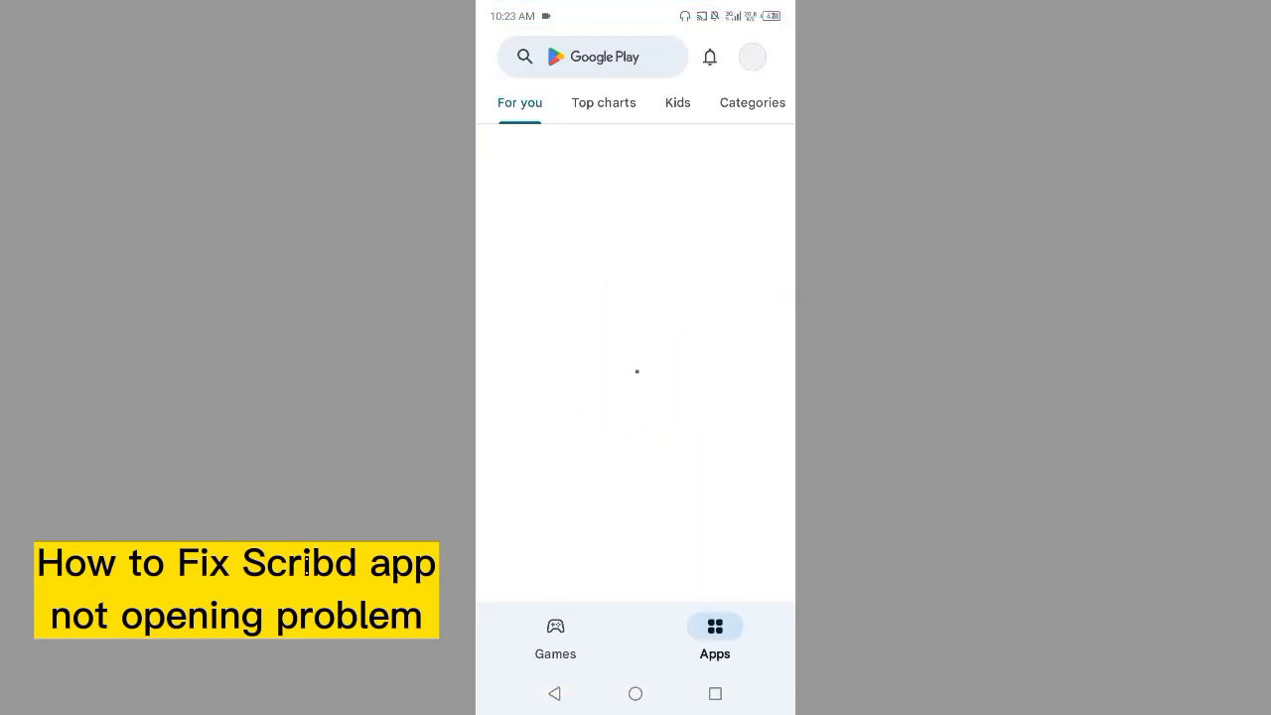
click(592, 56)
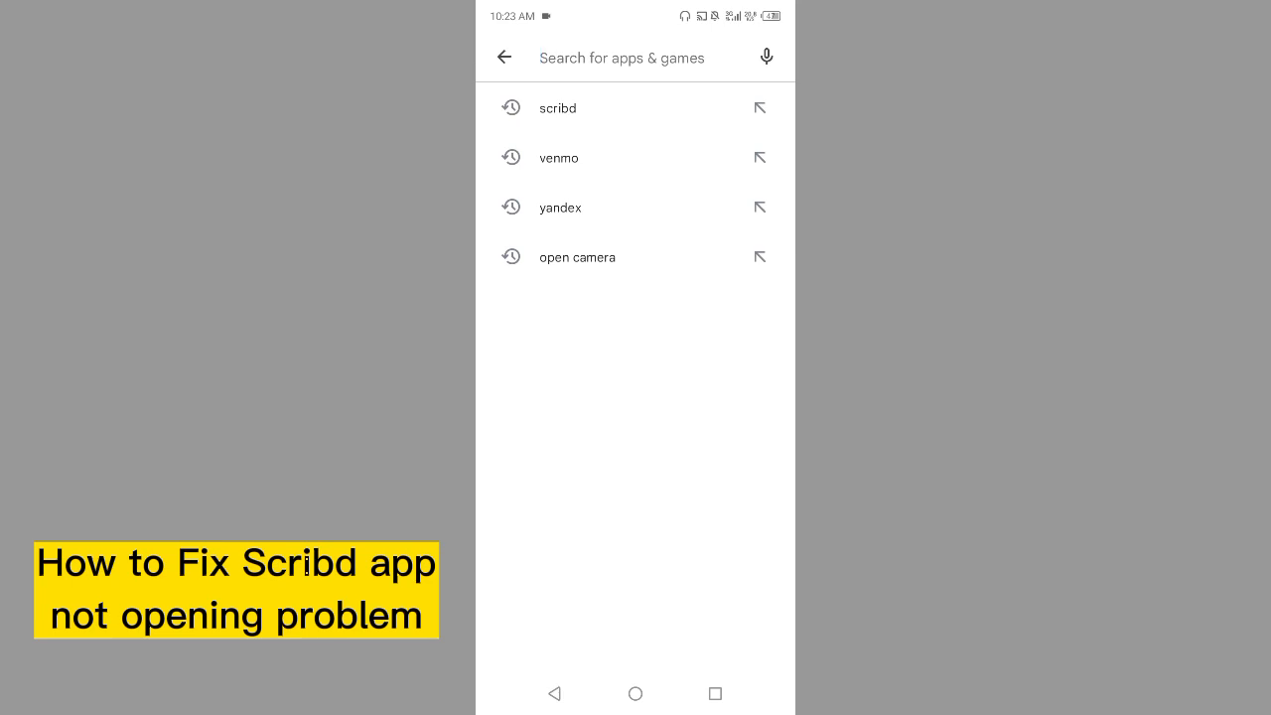
click(620, 58)
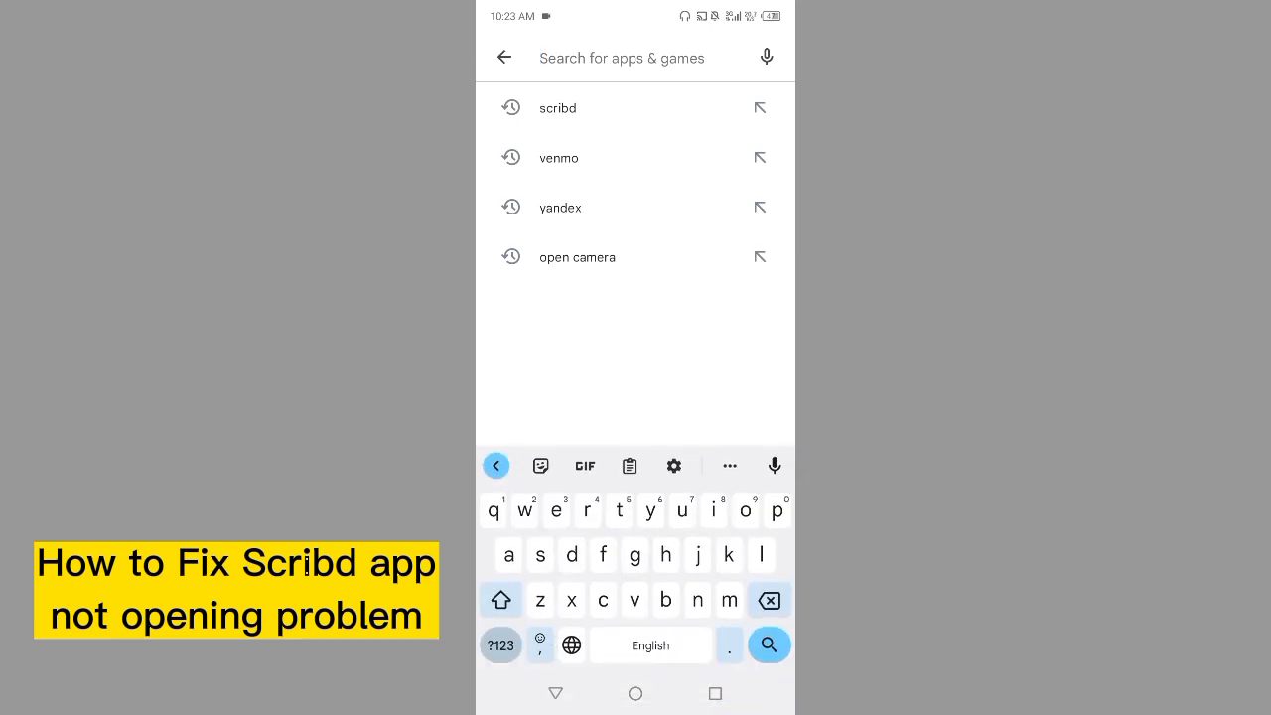
click(557, 107)
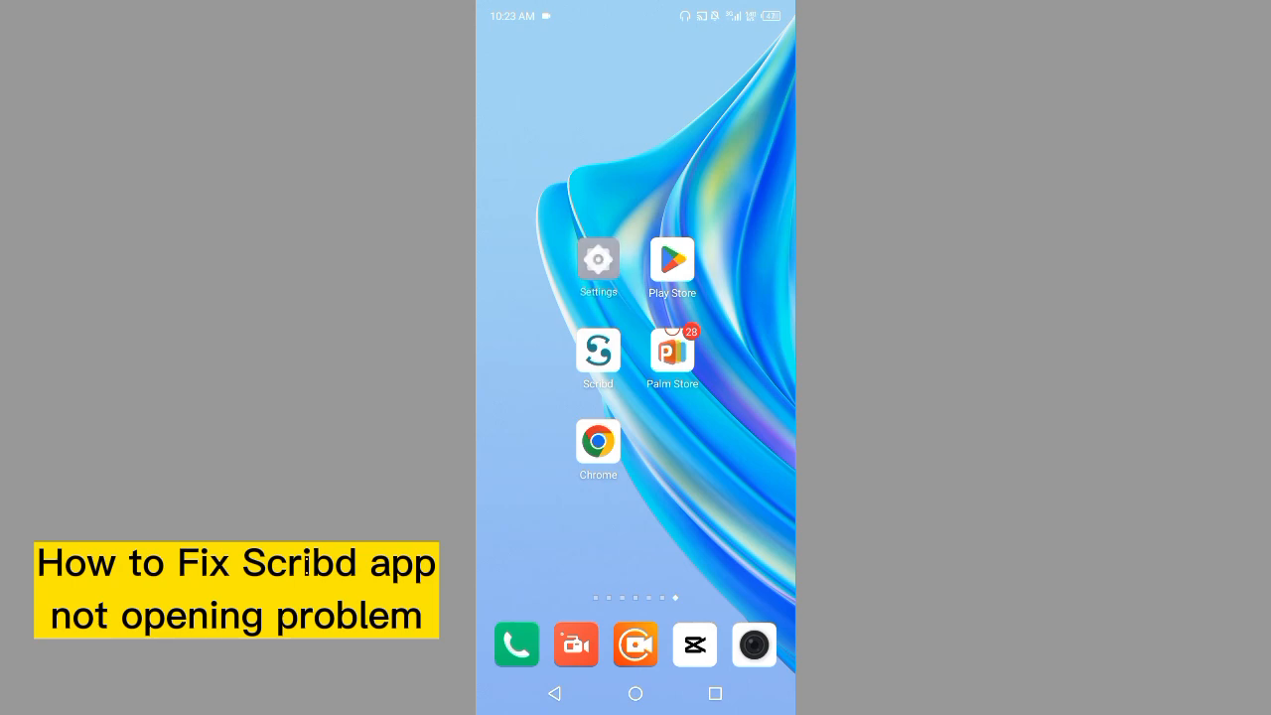
Step: In Settings, go to App management and the installed-apps search
click(598, 261)
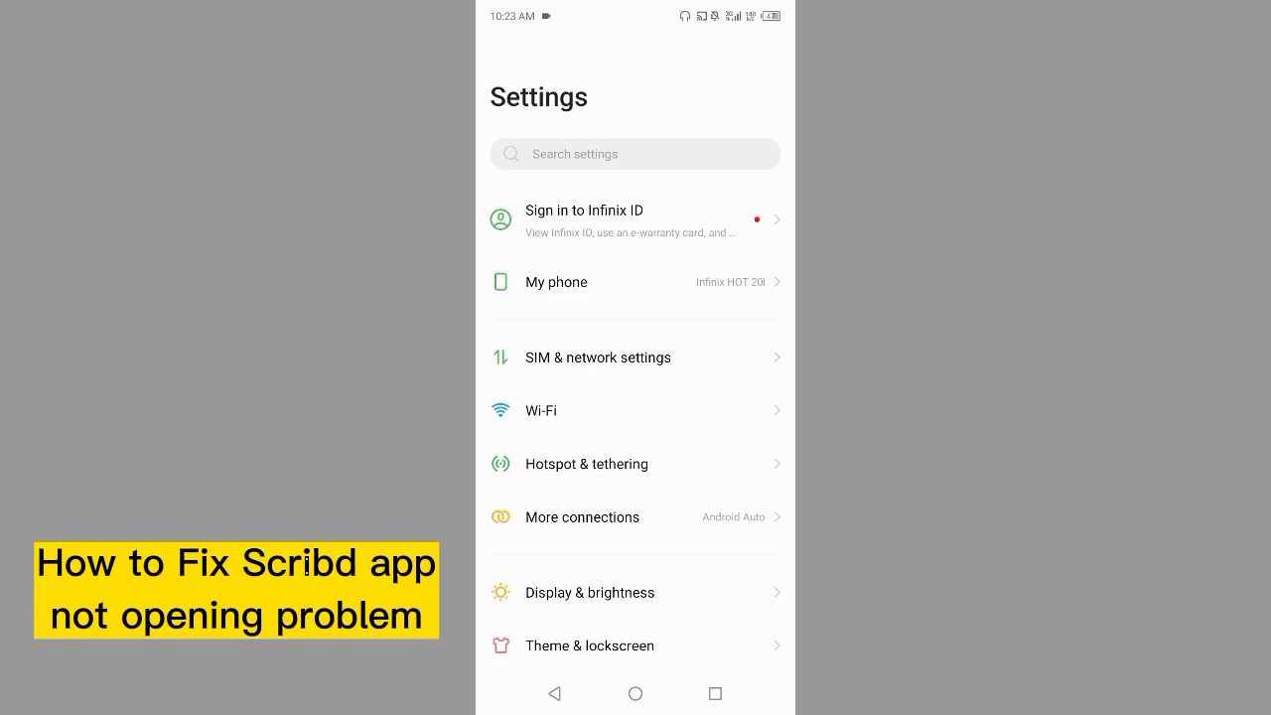
scroll(down, 3)
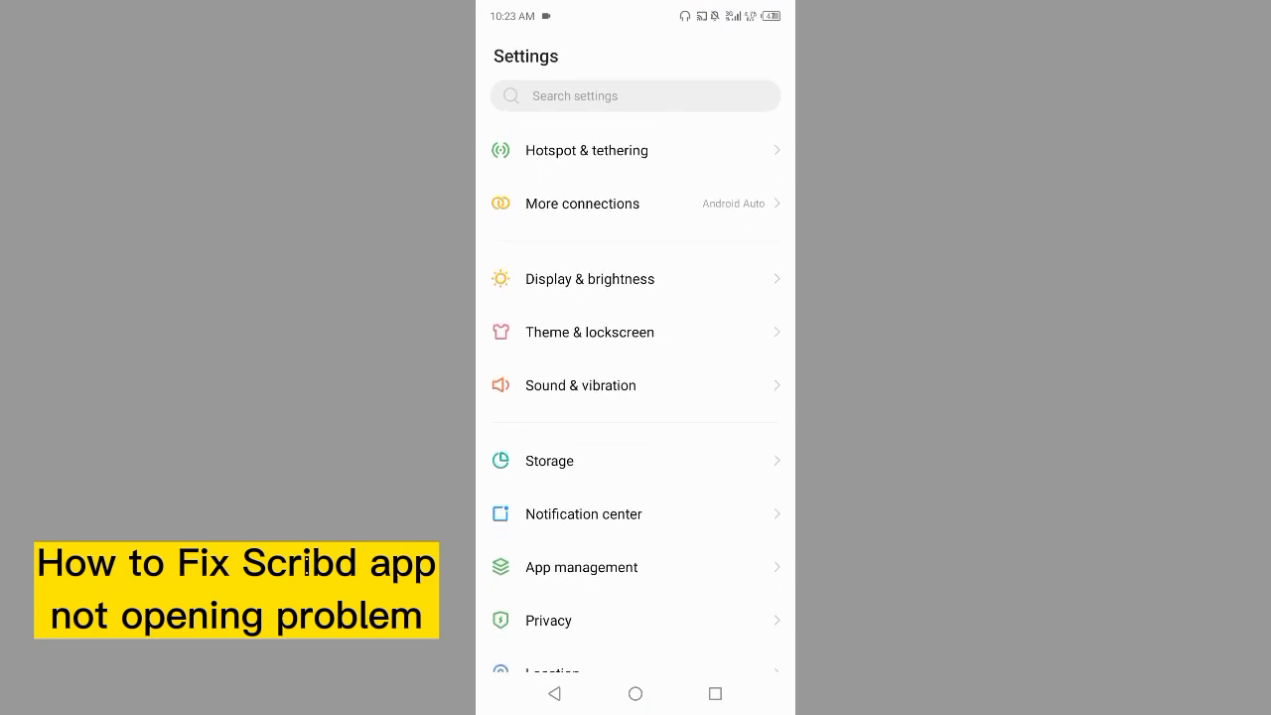
click(582, 568)
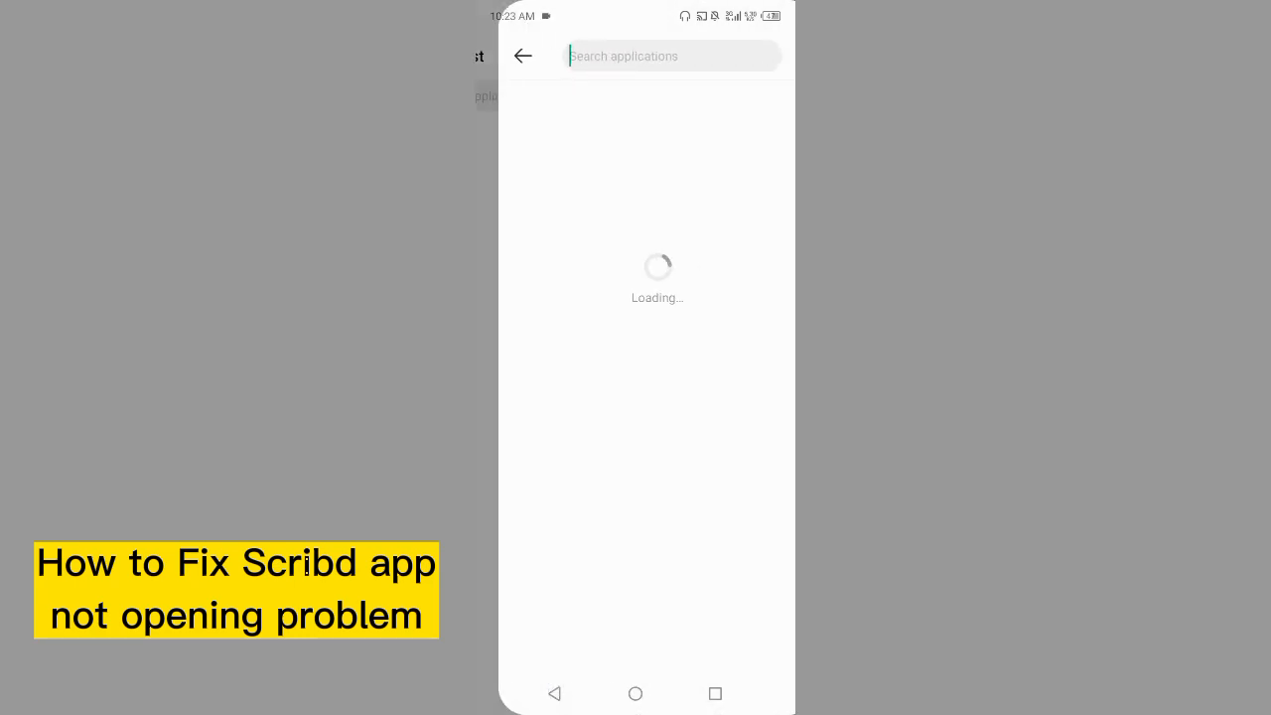
Step: Search 'scr', and open Scribd's Storage & cache showing 0 B data and cache
text(s)
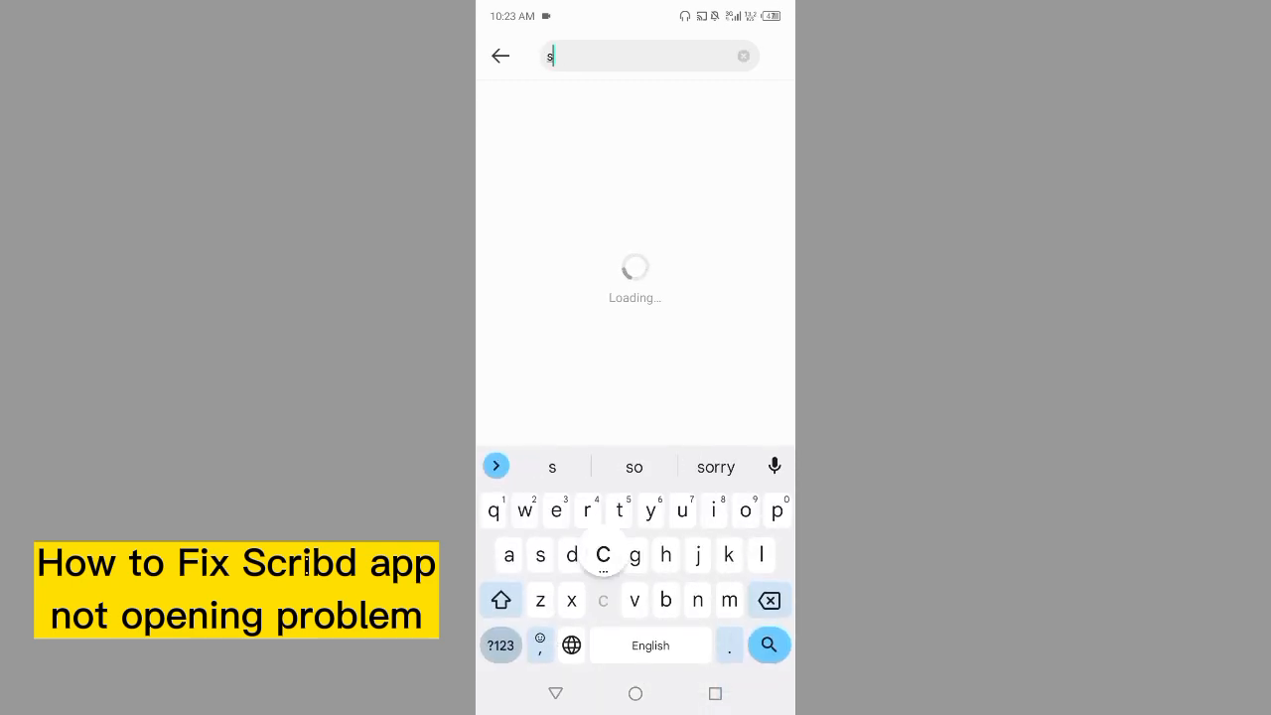
text(cr)
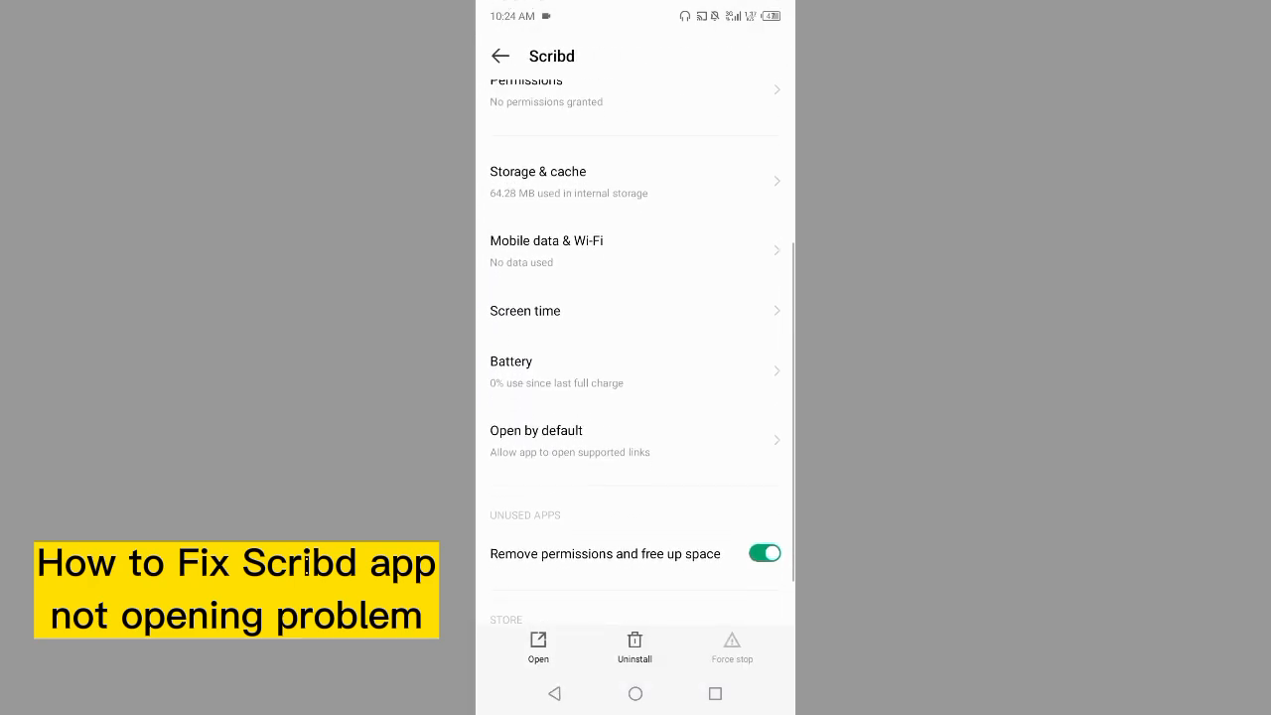
scroll(down, 3)
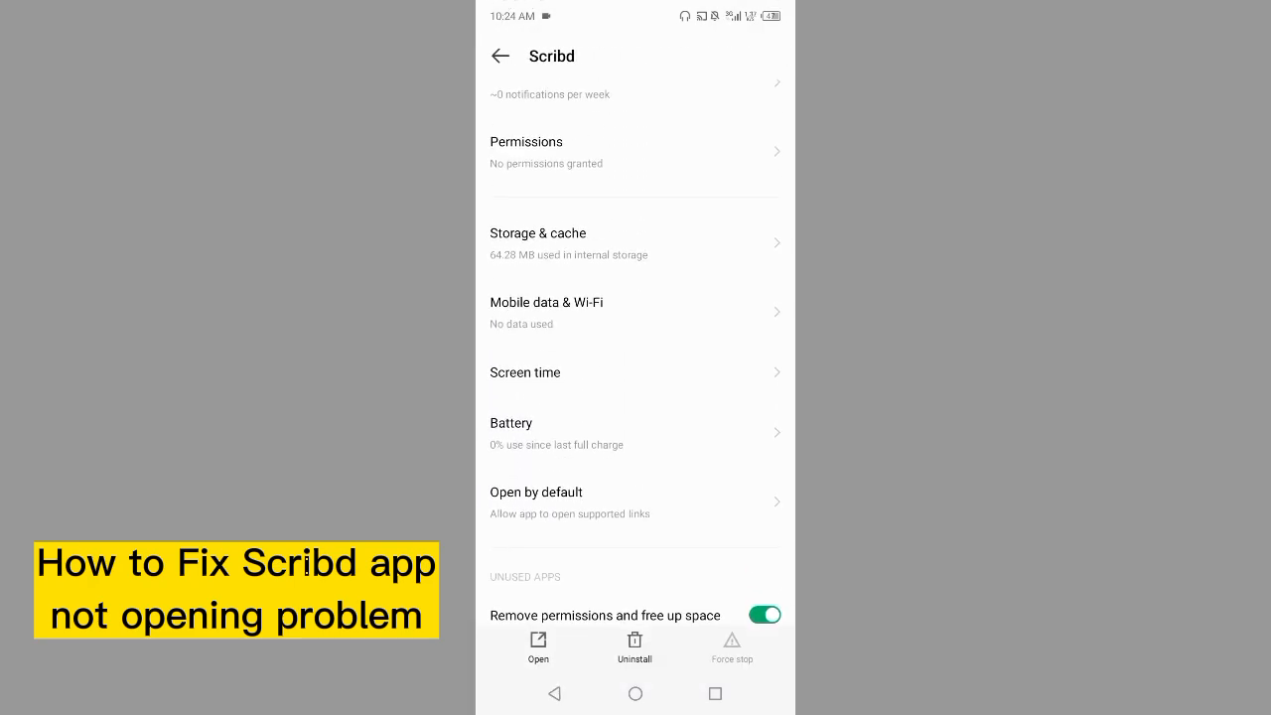
click(536, 242)
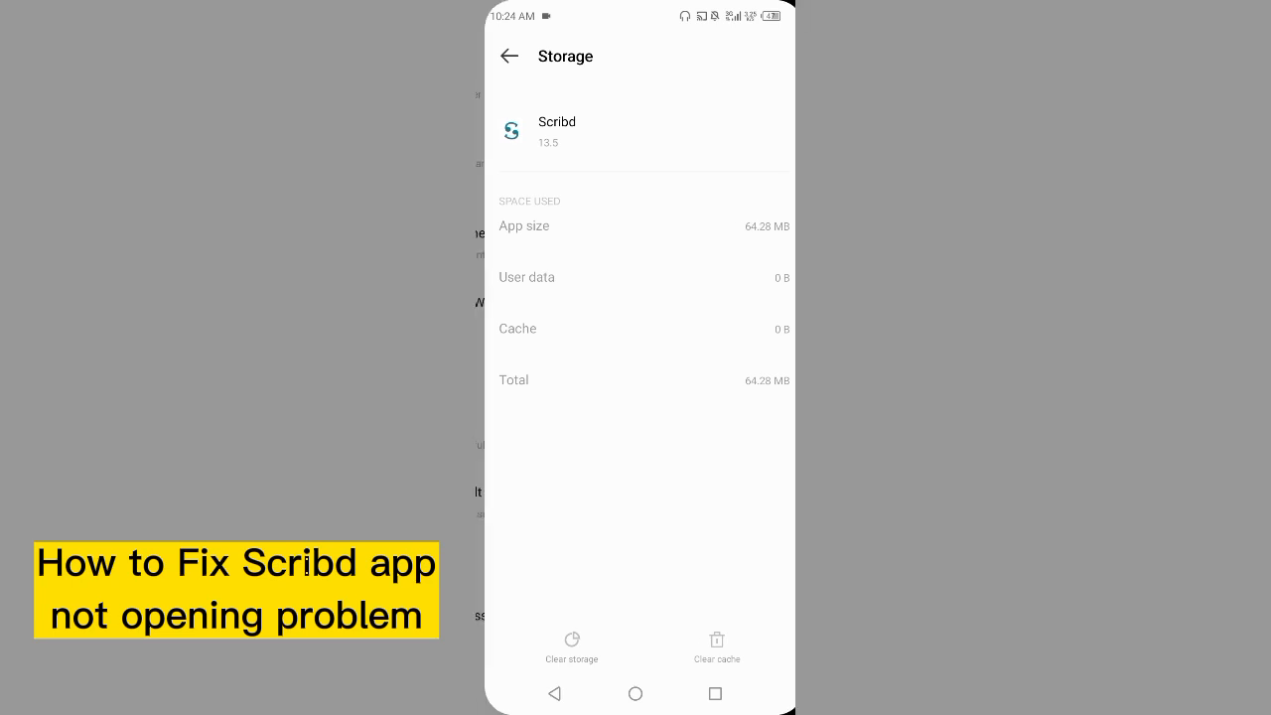
Step: Clear Scribd's stored data, then launch Chrome from the home screen
click(508, 56)
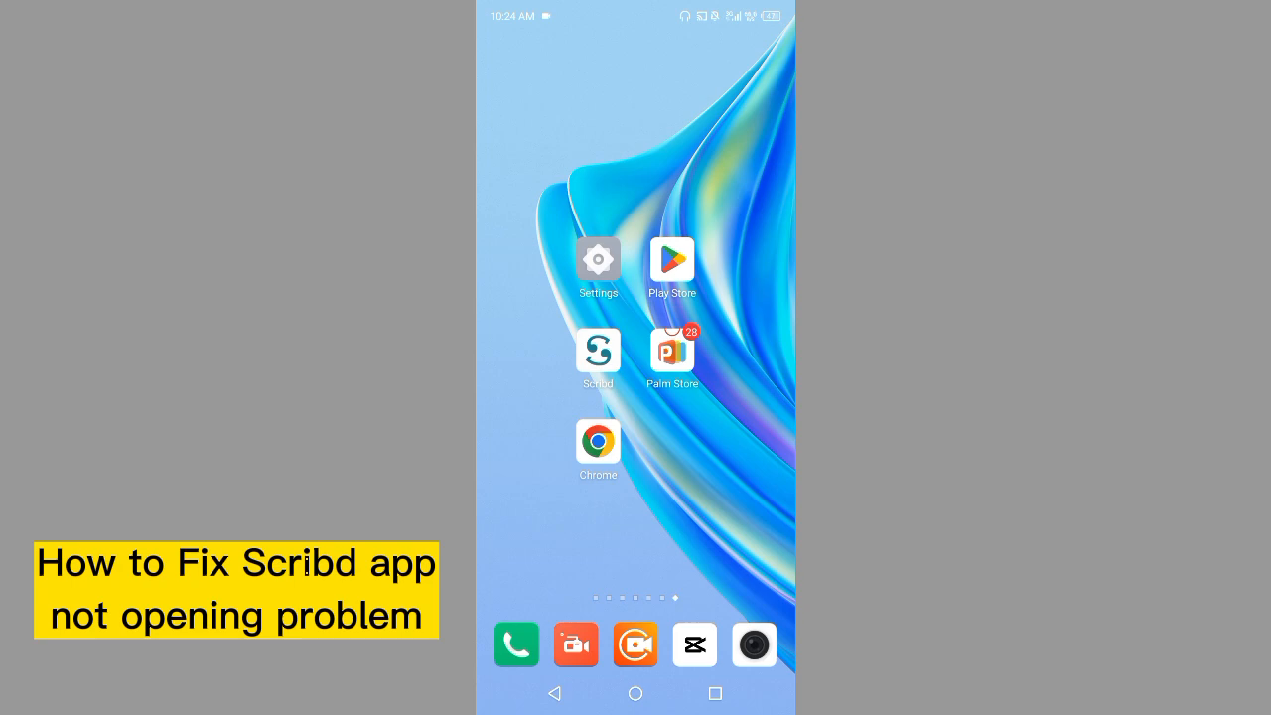
click(598, 441)
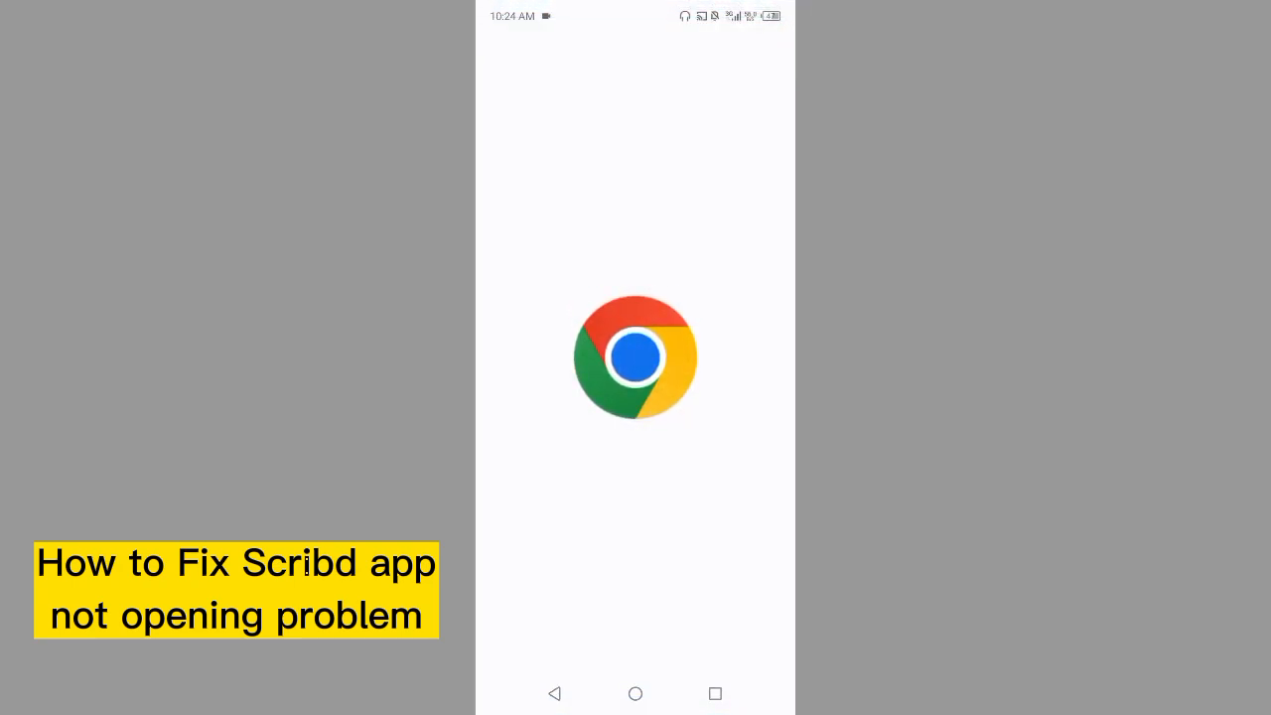